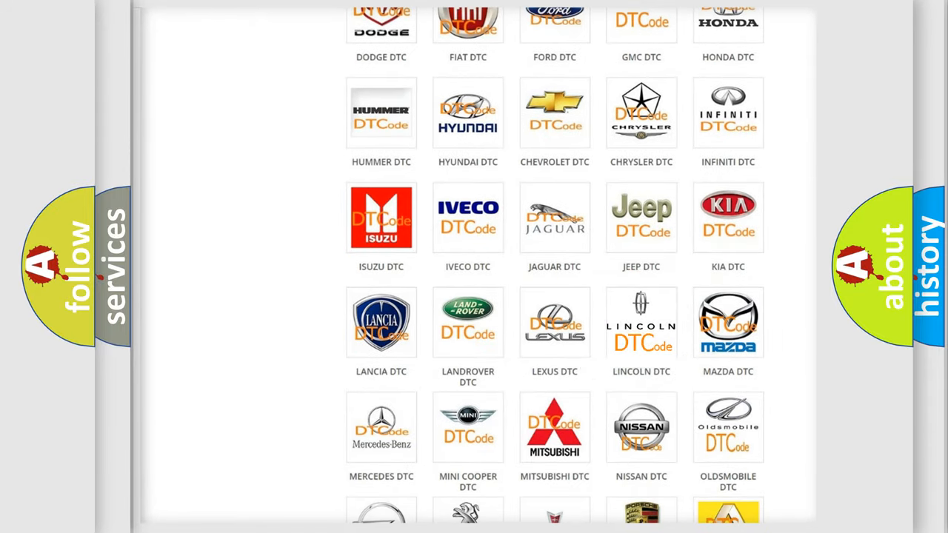
Show the Lincoln trouble-code list with codes such as B0001:13 and B0002:1A.
click(641, 323)
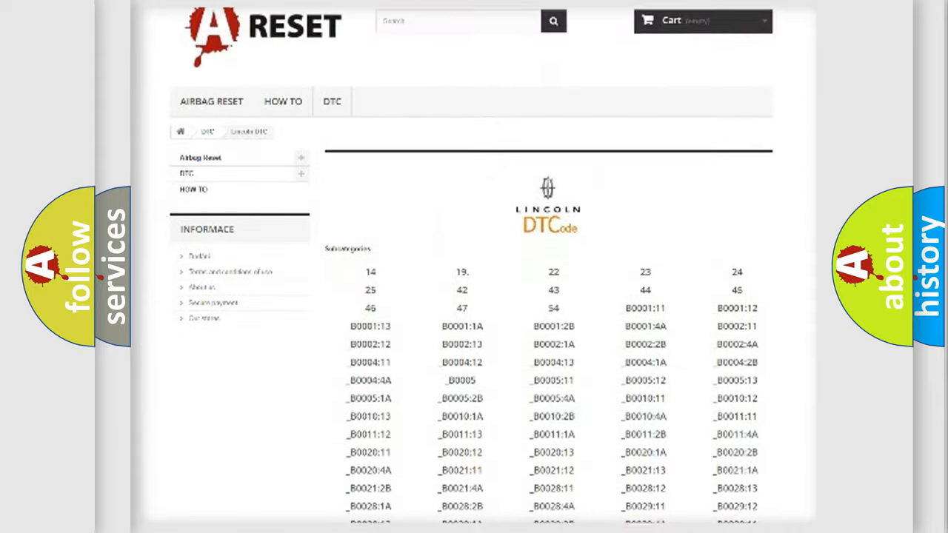
scroll(down, 3)
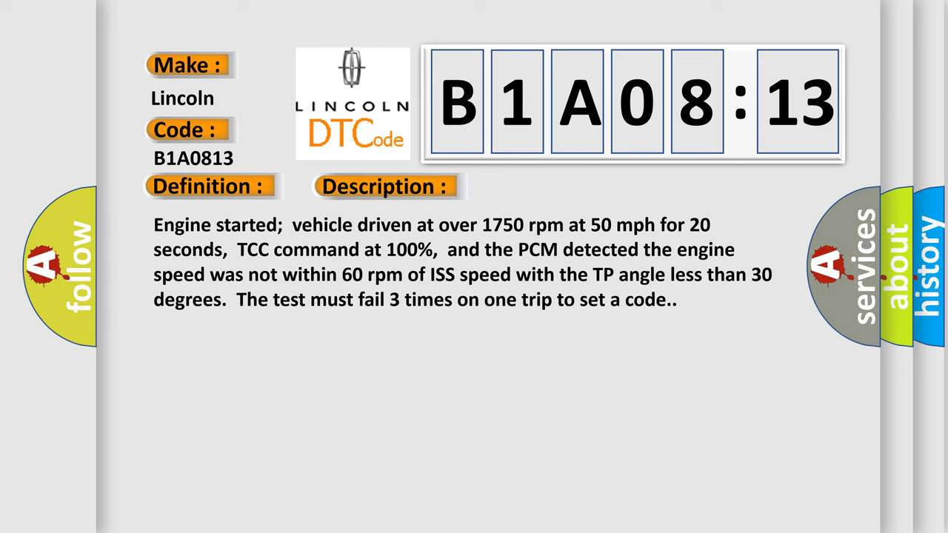
Reveal the cause text for B1A0813: internal transmission fault, leakage, sticking valve, circuit open.
click(545, 186)
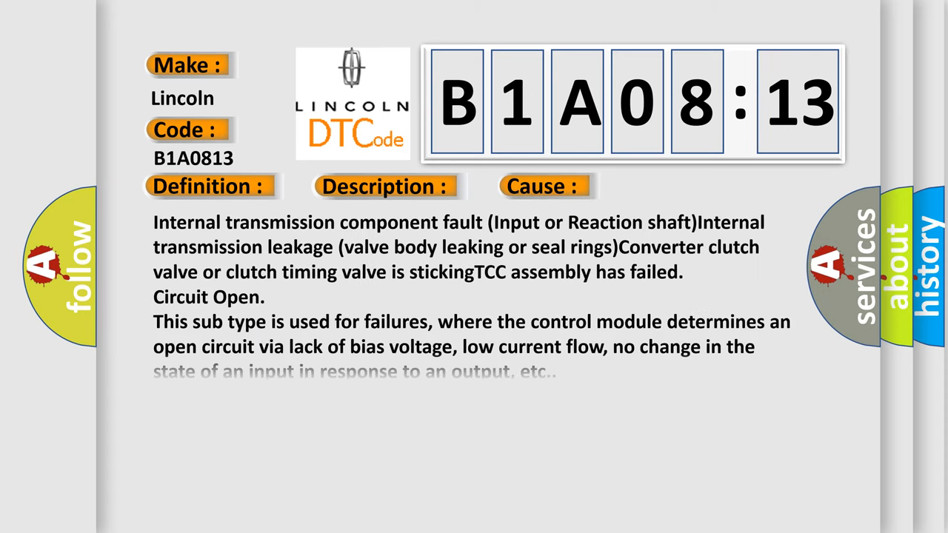